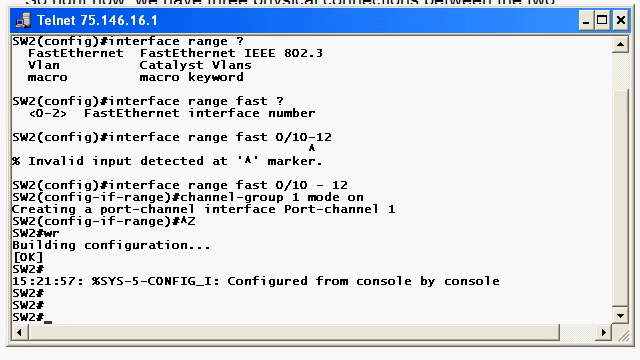
Run 'show interface trunk' on SW2 to check its trunk status
type("show i")
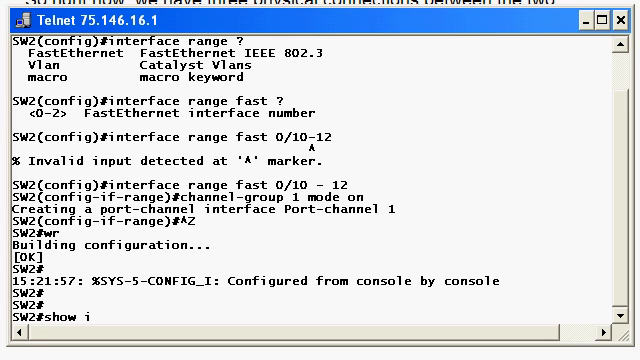
type("nterface trunk")
type("4")
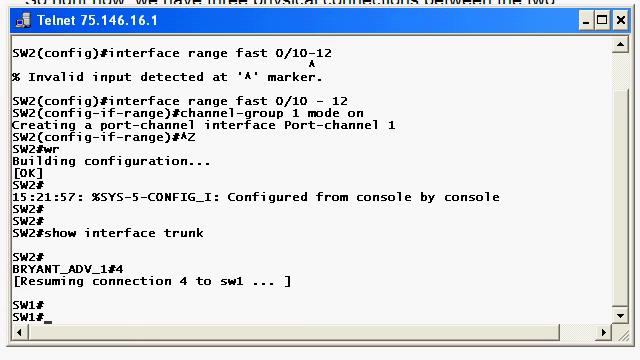
View a FastEthernet port's counters on SW1, then enter 'conf t' to configure ports 0/10-12
type("show int fast")
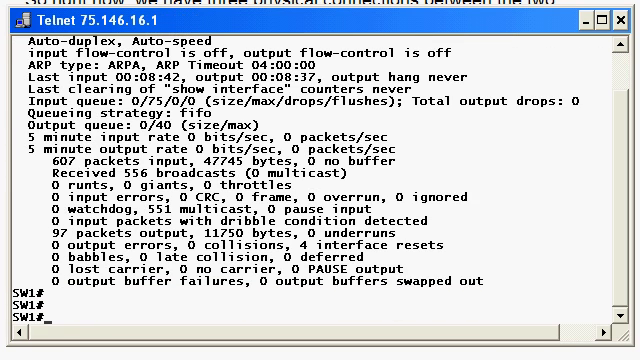
type("conf t")
type("interface range fast 0/10 - 12")
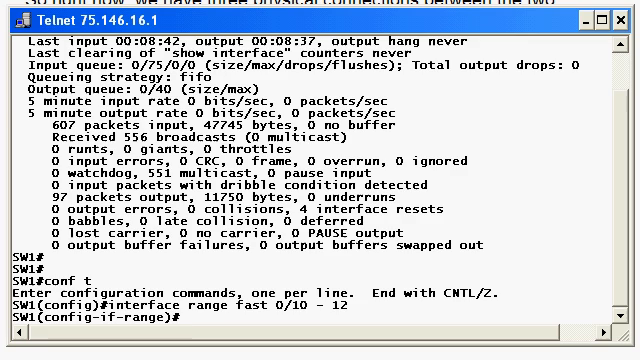
Shut and re-enable Fa0/10-12, then run 'show int trunk' to confirm Po1 is trunking
type("shut")
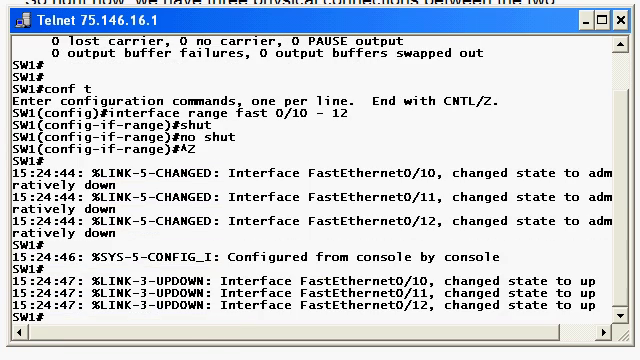
scroll("down", 3)
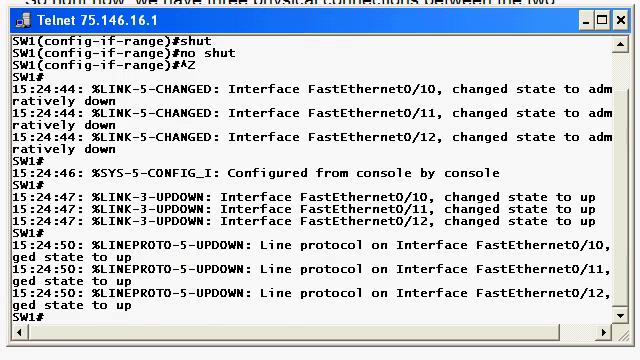
scroll("down", 3)
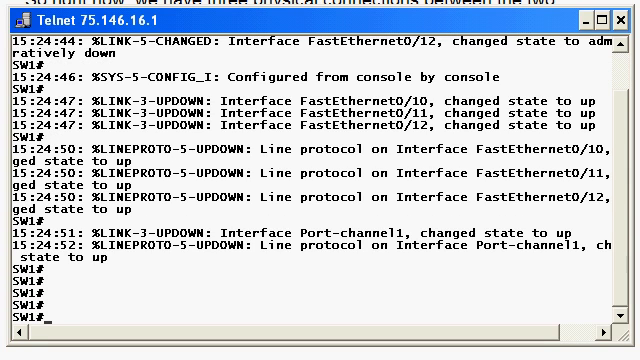
type("show int trunk")
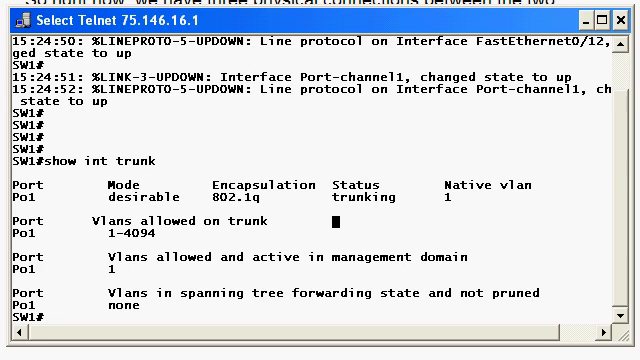
Run 'show int port-channel 1' listing members Fa0/10, Fa0/11 and Fa0/12
type("show i")
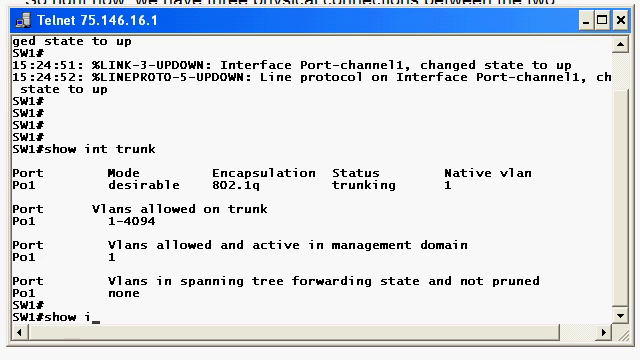
type("nt portc-")
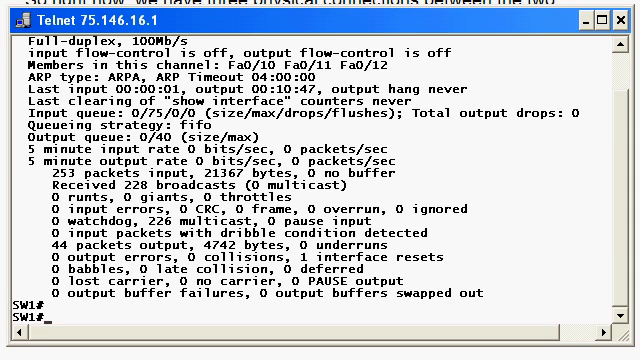
Run 'show spanning-tree vlan 1' showing Port-channel1 as root port with cost 9
type("show spanning vlan 1")
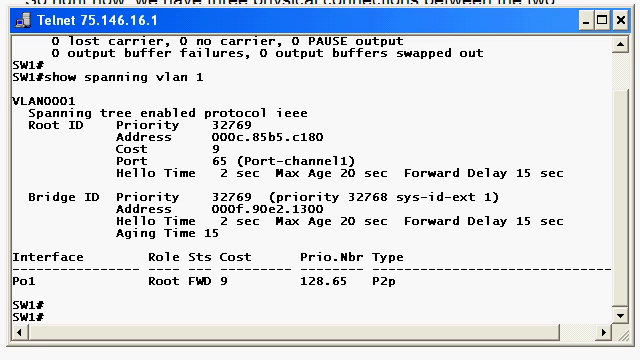
Query 'show etherchannel ?' to list its summary, detail and port-channel options
type("show etherchannel")
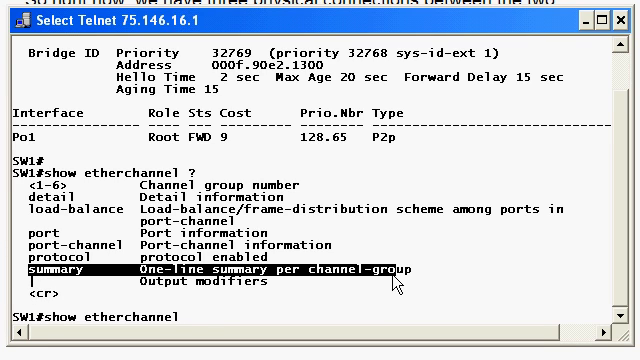
Run 'show etherchannel summary' showing Po1(SU) bundling Fa0/10, Fa0/11 and Fa0/12
type("su")
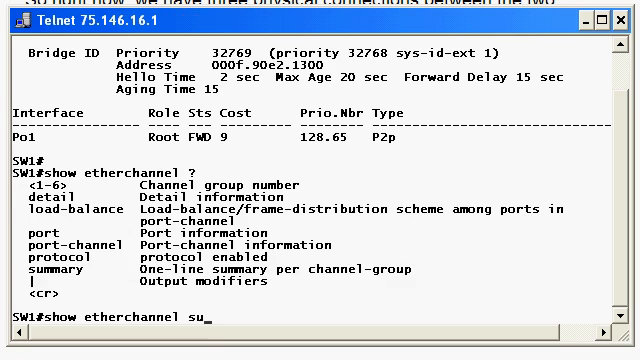
key("Return")
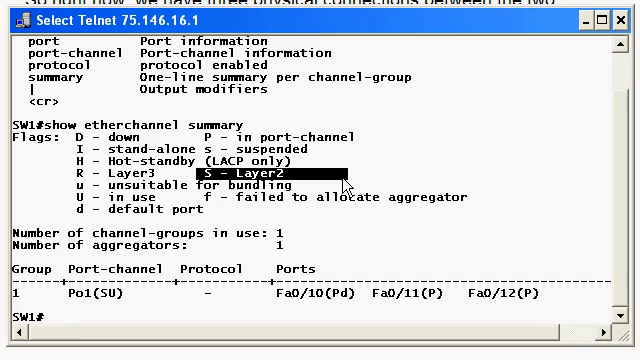
mouse_move(240, 258)
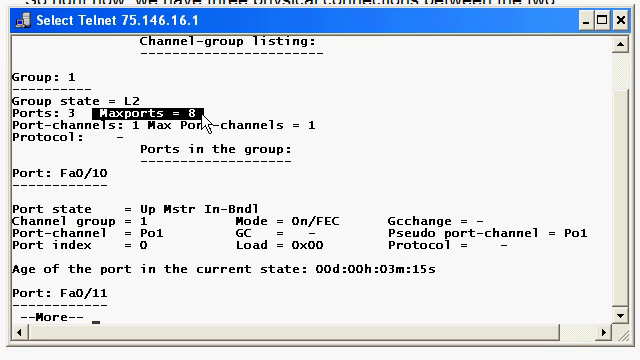
mouse_move(284, 148)
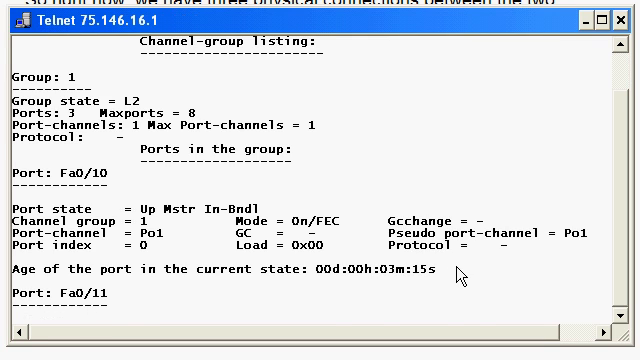
Page through the 'show etherchannel detail' output for group 1's member ports
scroll("down", 3)
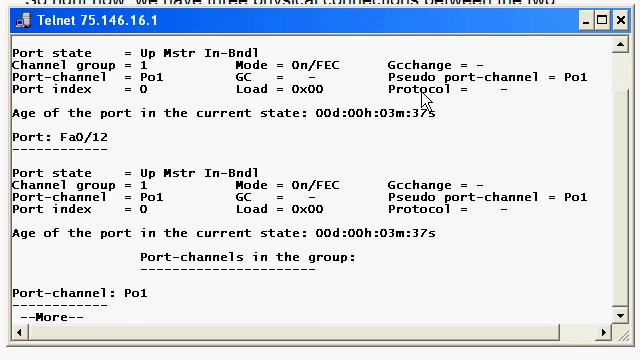
mouse_move(172, 270)
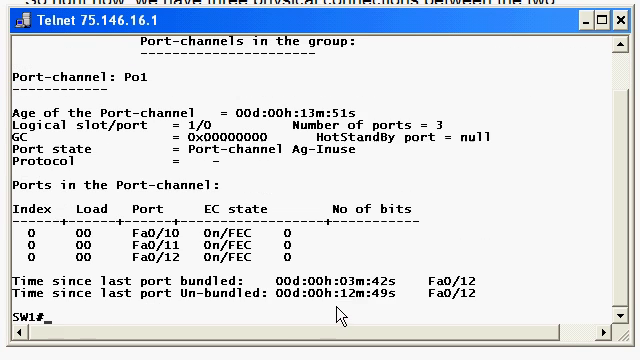
mouse_move(464, 312)
type("show etherchannel summary")
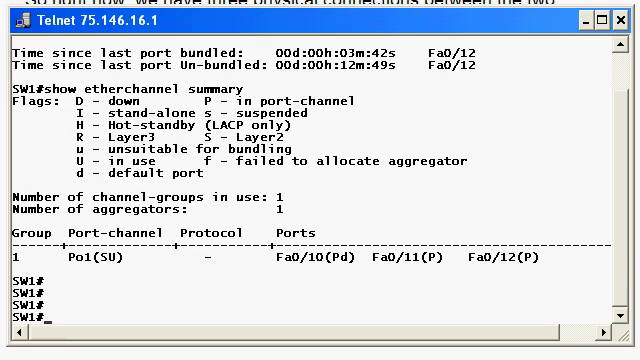
In config mode on SW1, shut down port-channel member Fa0/10
type("conf t")
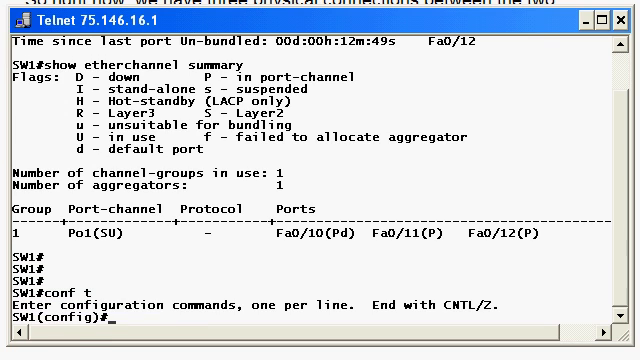
type("int fast 0/10")
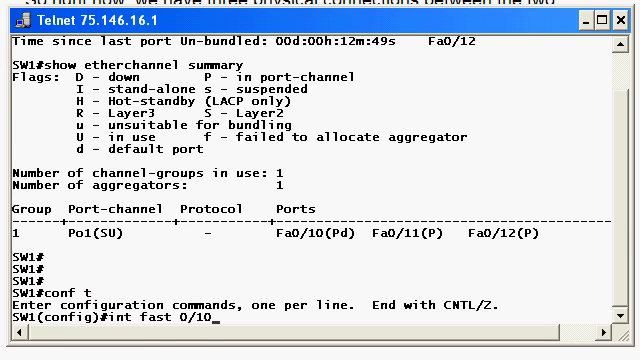
type("shut")
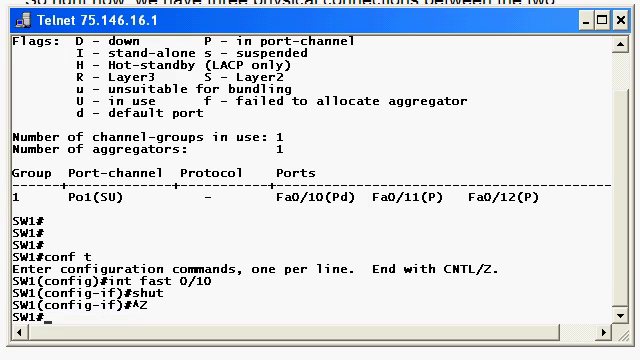
type("show spanning vlan")
type("int fast 0/")
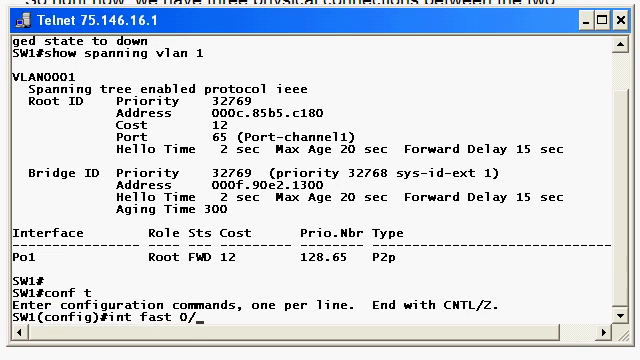
Select interface Fa0/12 and shut it down as well
type("12")
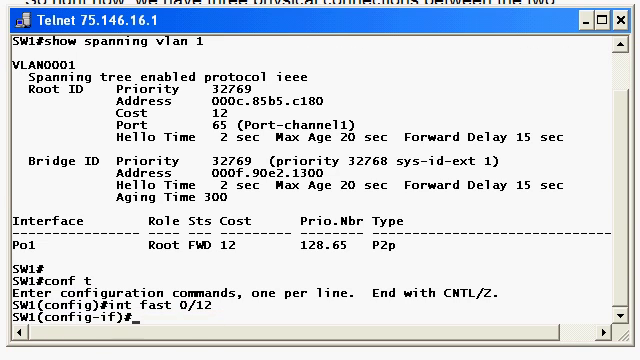
type("shut")
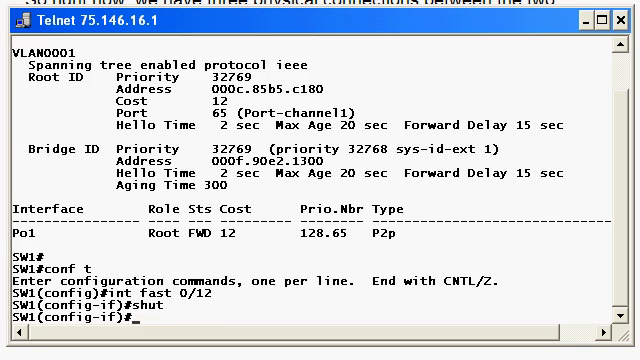